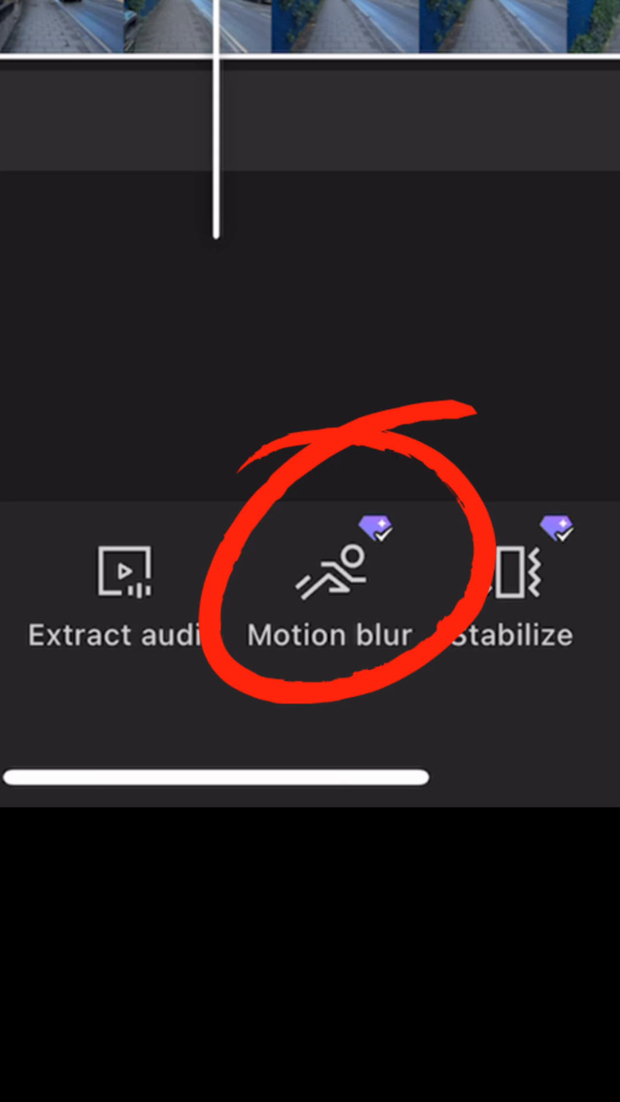
- Exit CapCut to reach the iOS Home Screen showing the Insta360 app
click(326, 601)
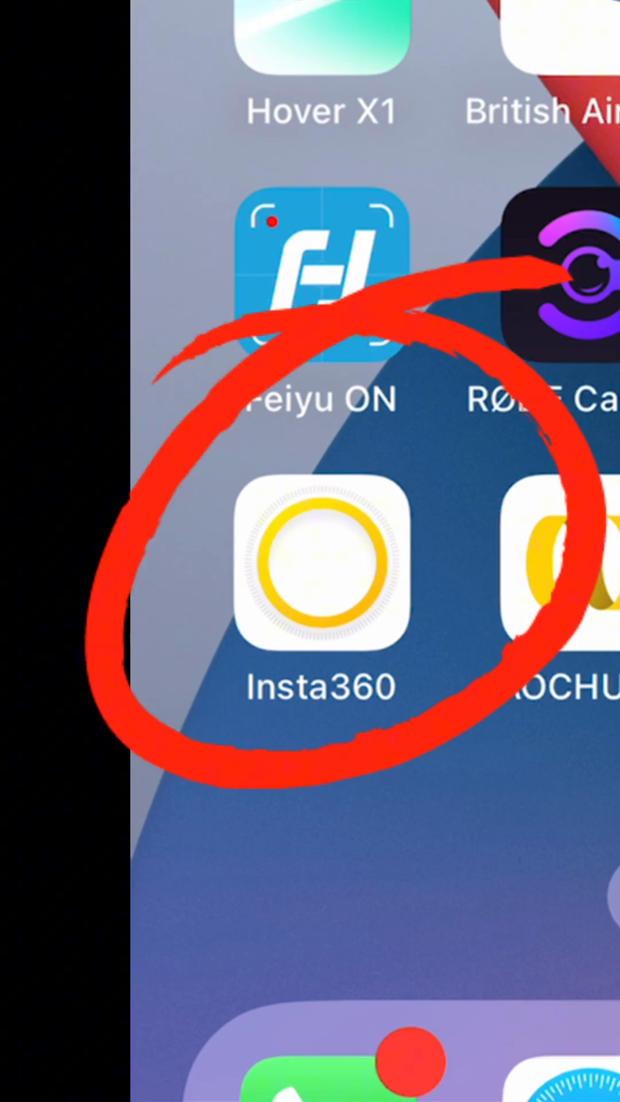
- Launch Insta360 from the Home Screen, landing on the Flow 2 Pro tutorials page
click(321, 555)
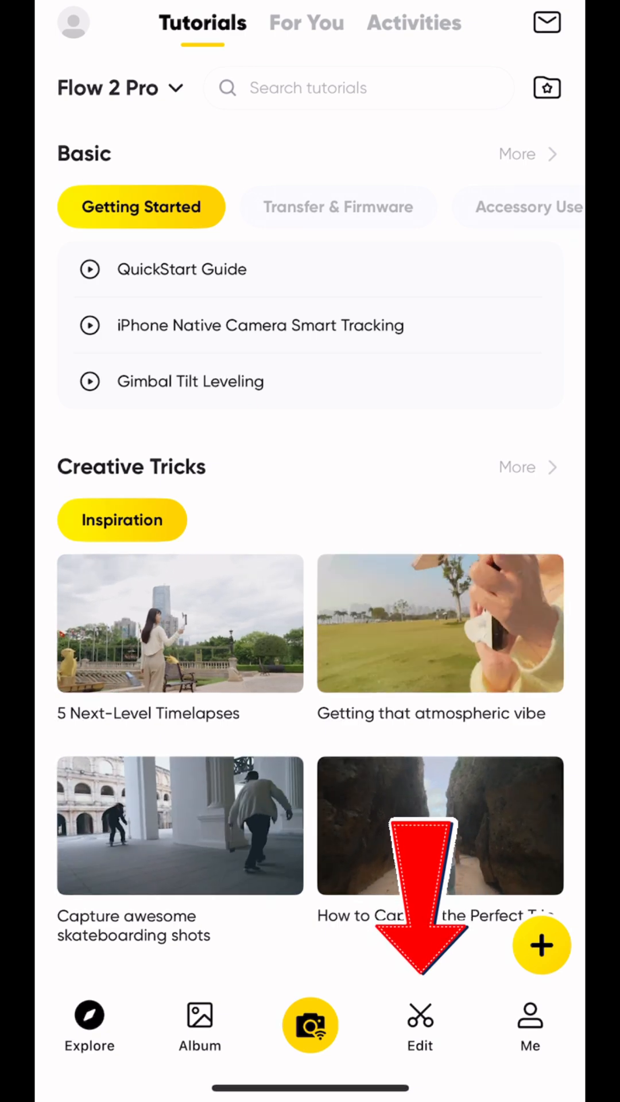
- Create a new video from the Videos album, selecting the 00:11 street walking clip
click(310, 1024)
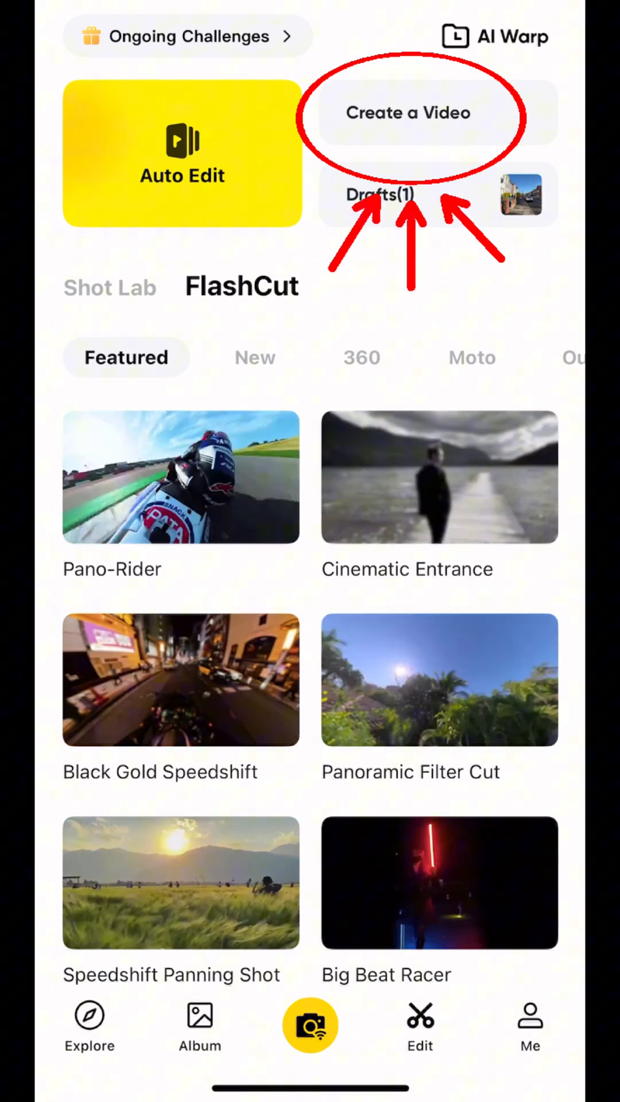
click(408, 113)
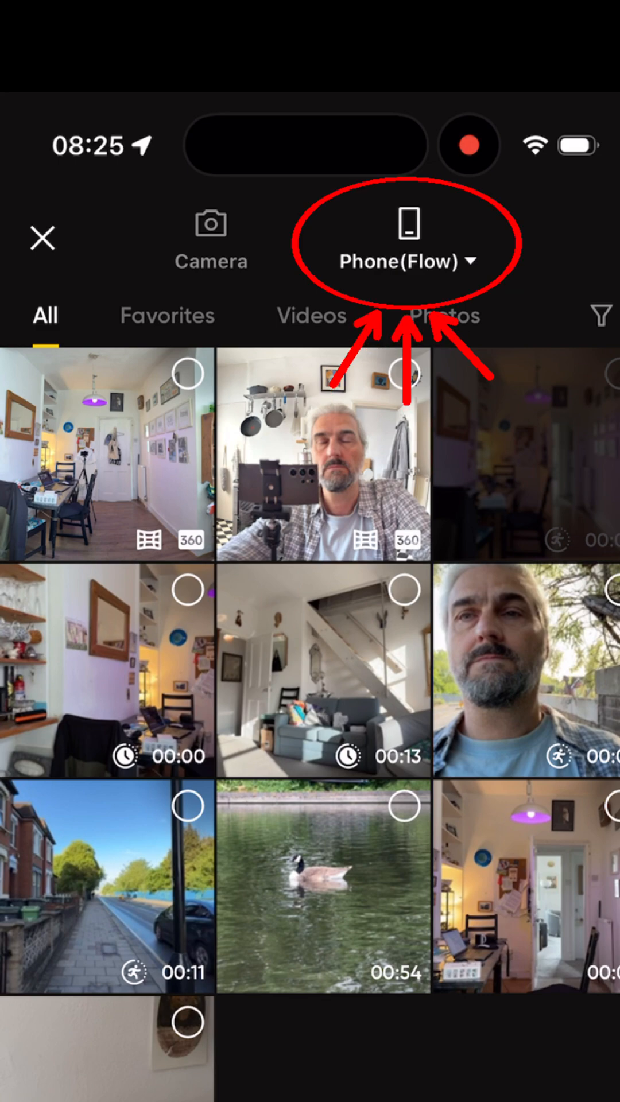
click(407, 250)
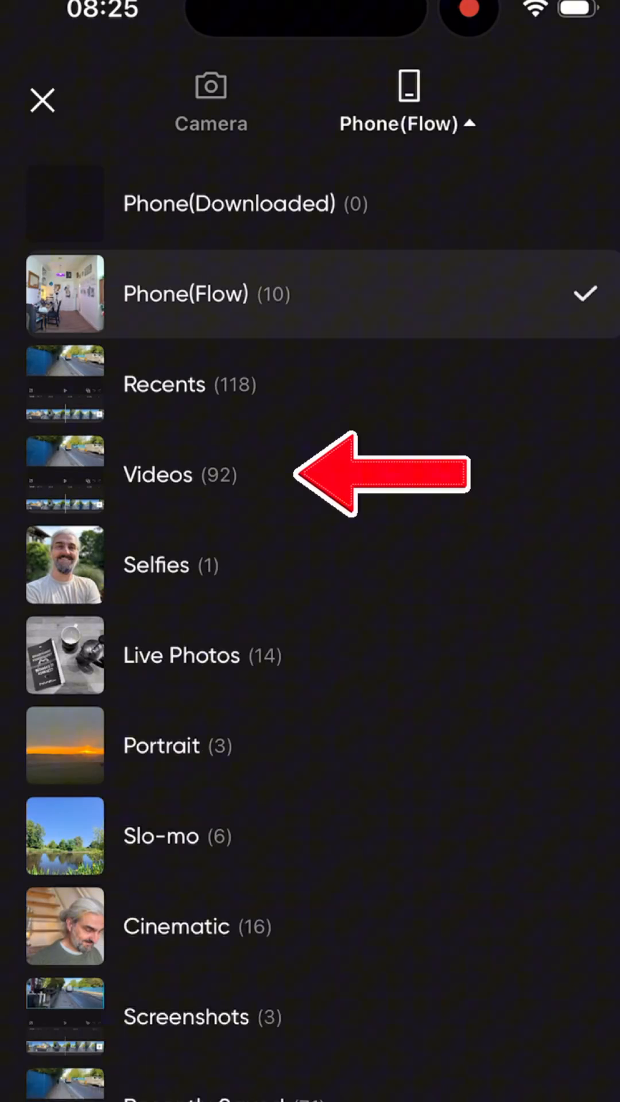
click(158, 475)
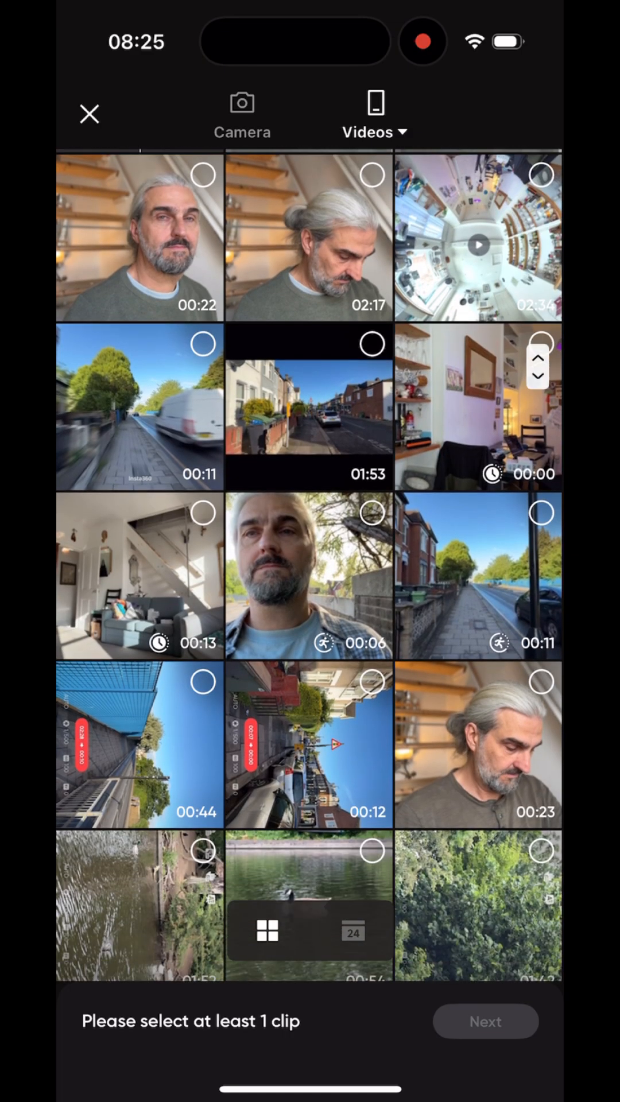
click(369, 132)
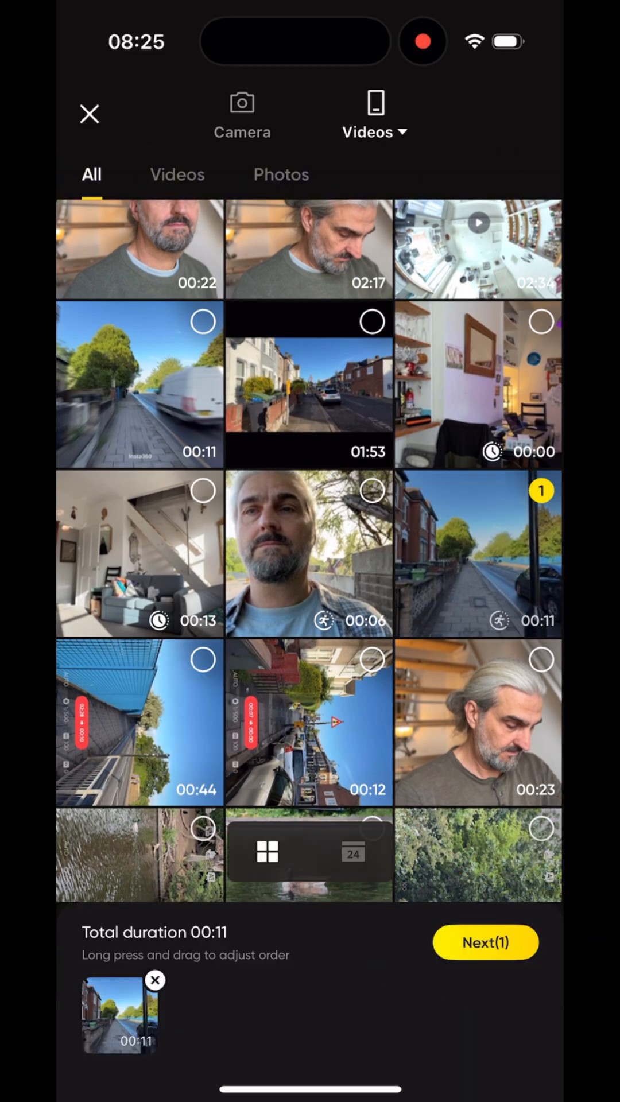
- Open the street clip in the editor and bring up Motion ND settings
click(485, 941)
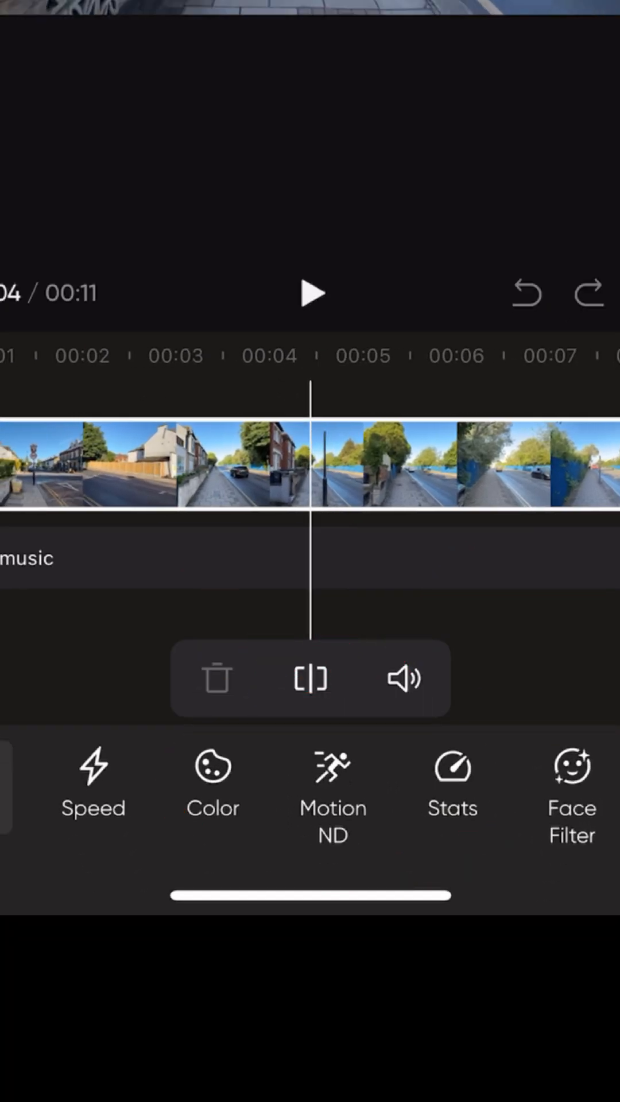
click(331, 780)
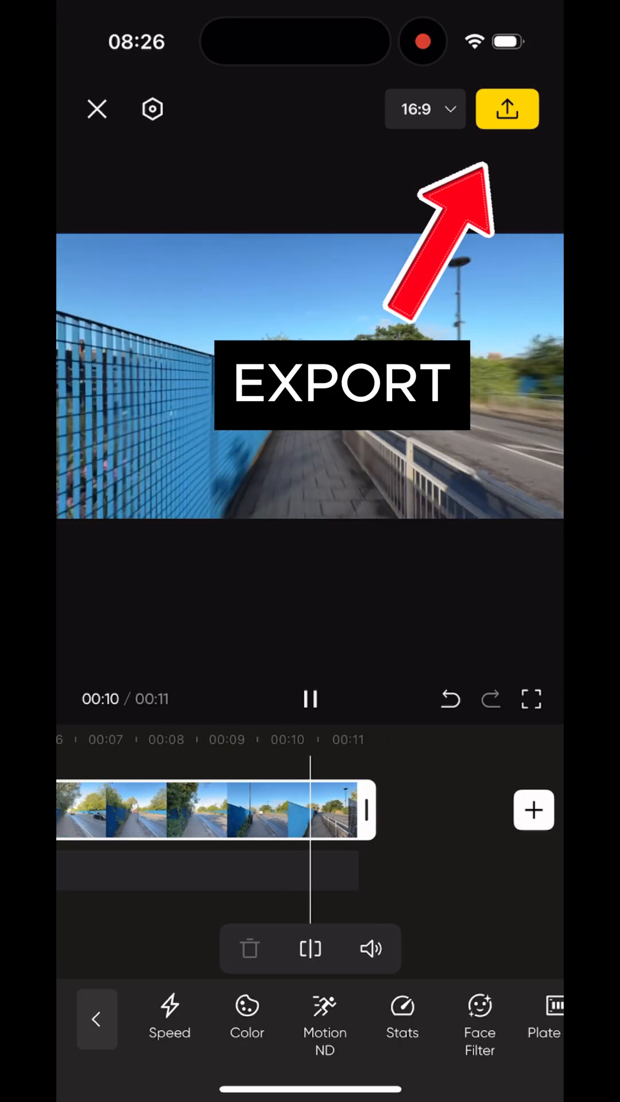
- Export the street clip to the phone at 1080P/30FPS
click(506, 109)
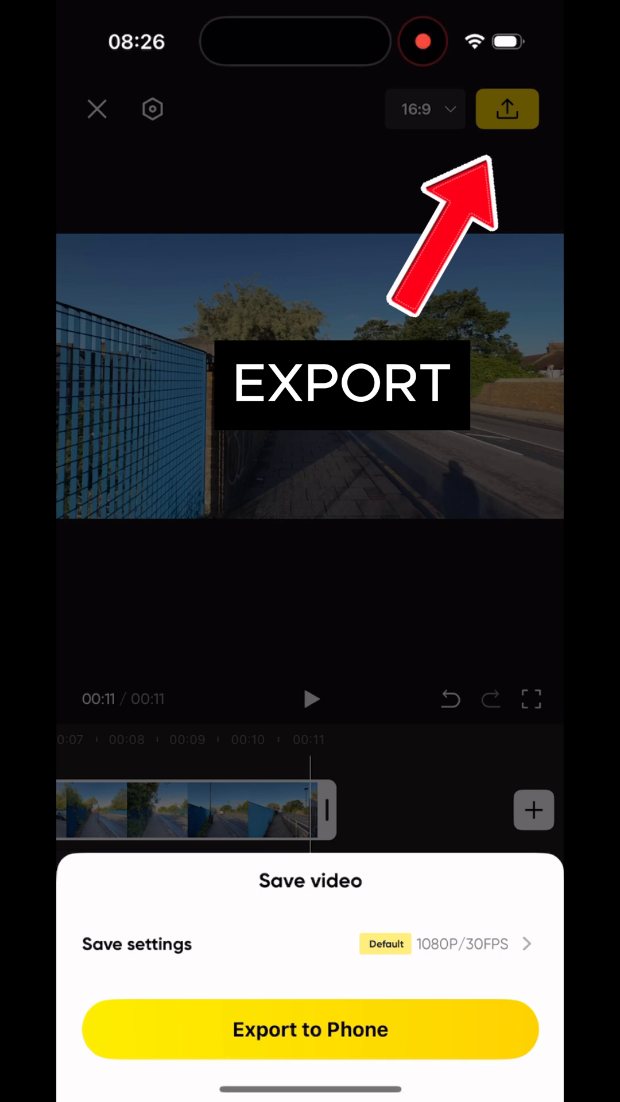
click(310, 1029)
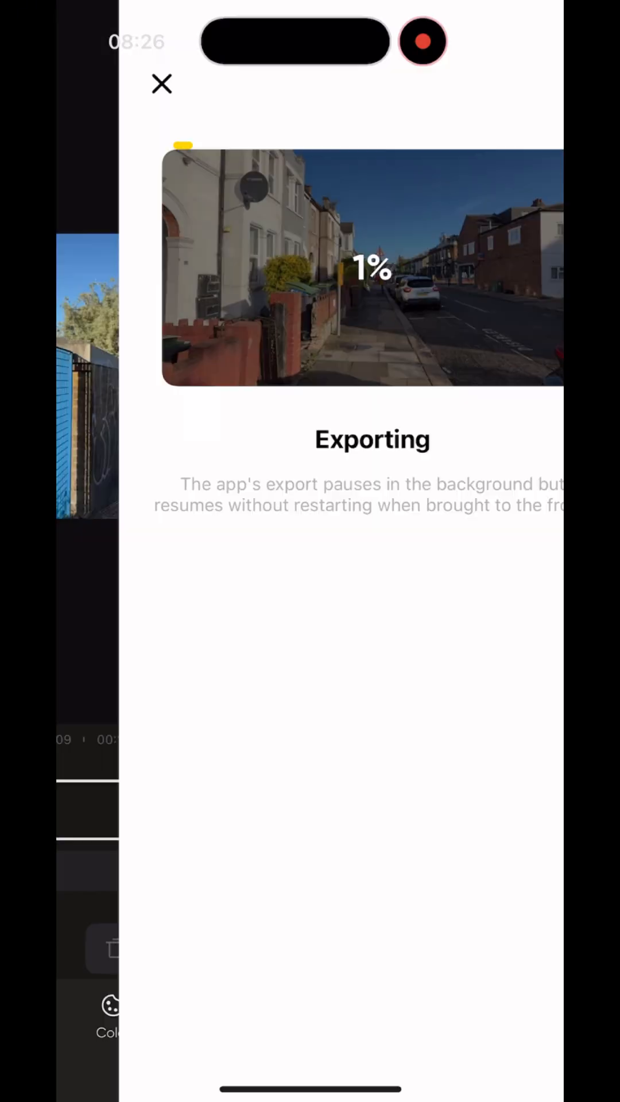